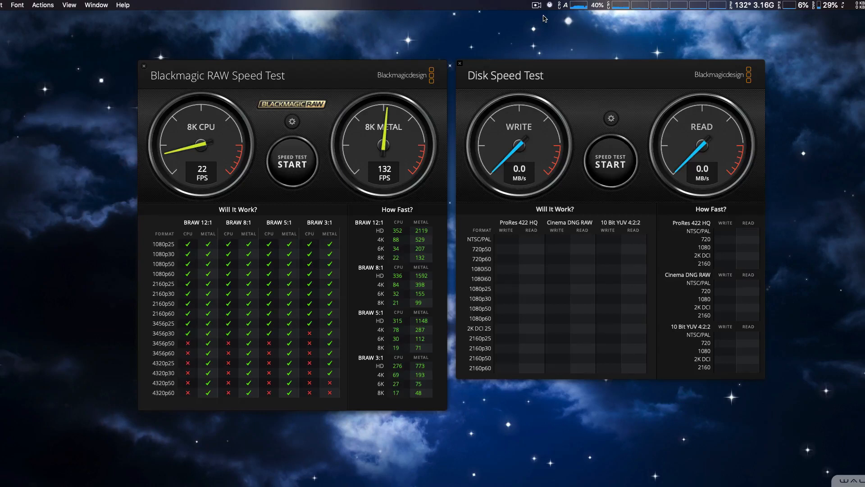
mouse_move(398, 37)
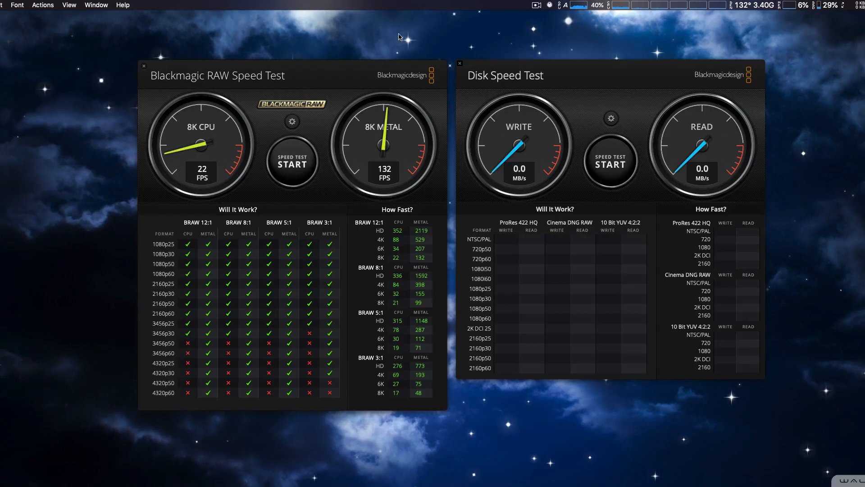
mouse_move(307, 79)
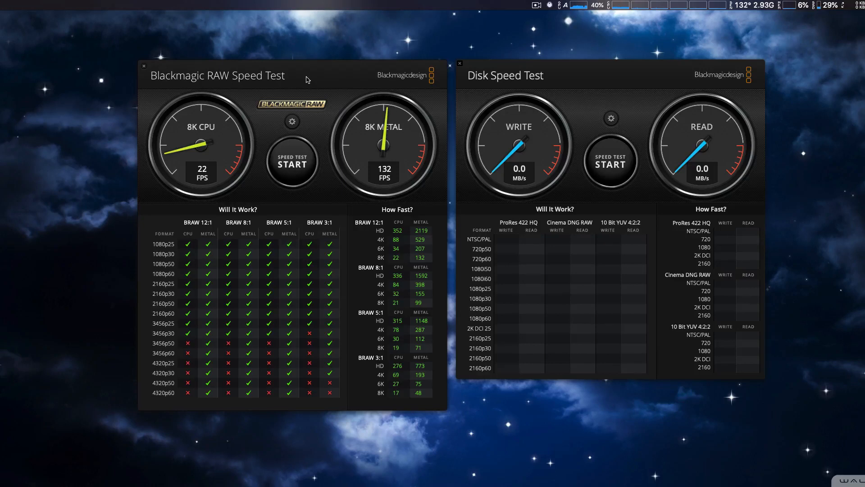
mouse_move(606, 81)
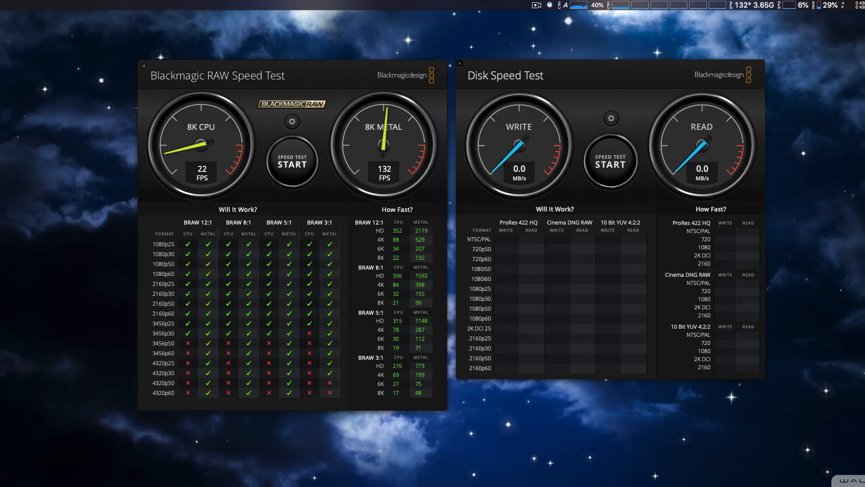
mouse_move(340, 78)
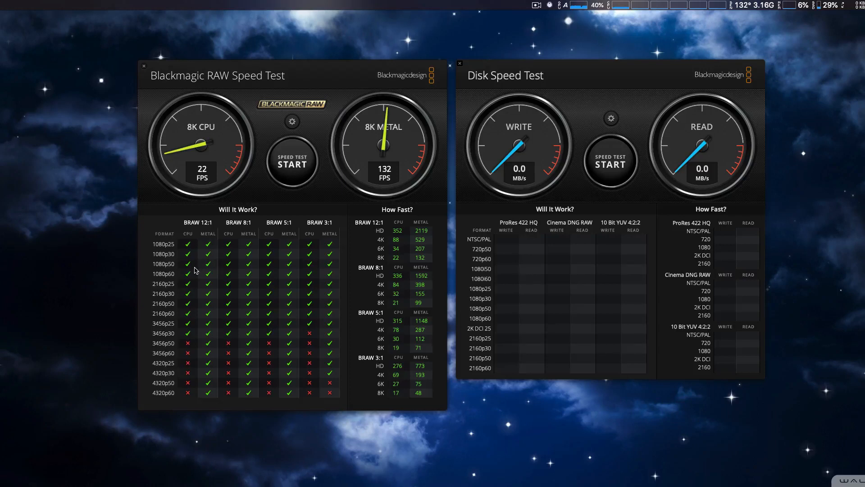
mouse_move(193, 267)
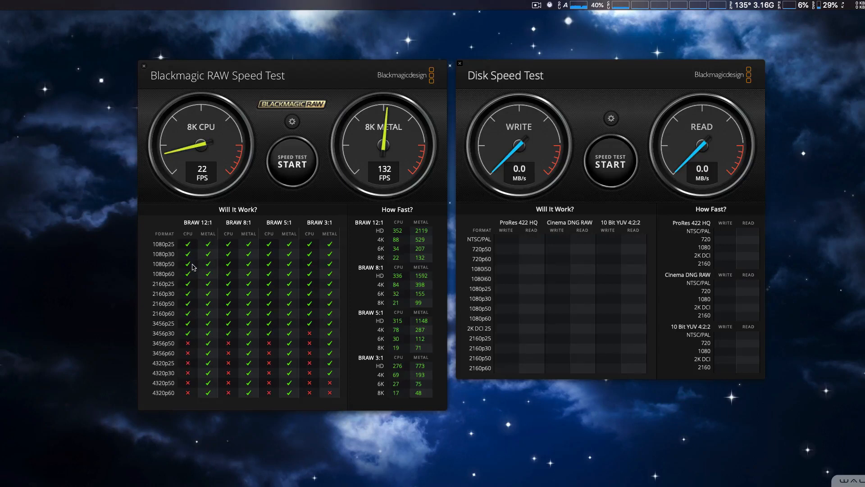
mouse_move(211, 257)
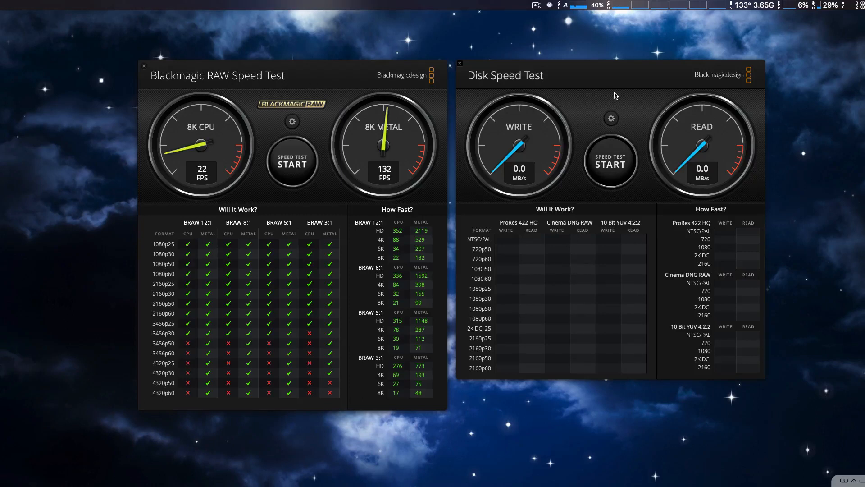
Step: Open the test target folder chooser and dismiss it without choosing a folder
click(612, 118)
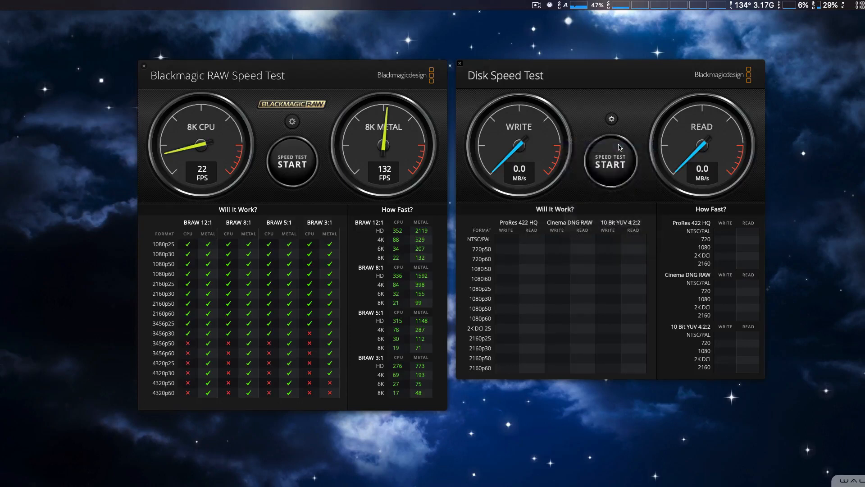
click(609, 163)
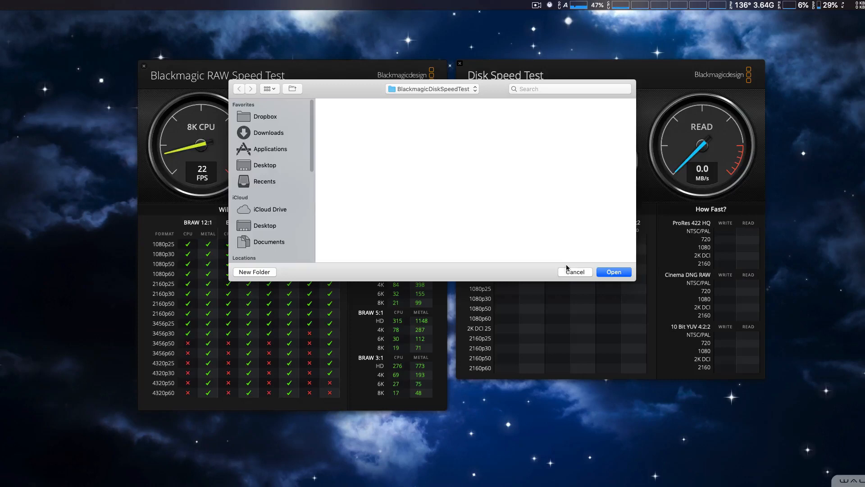
click(575, 271)
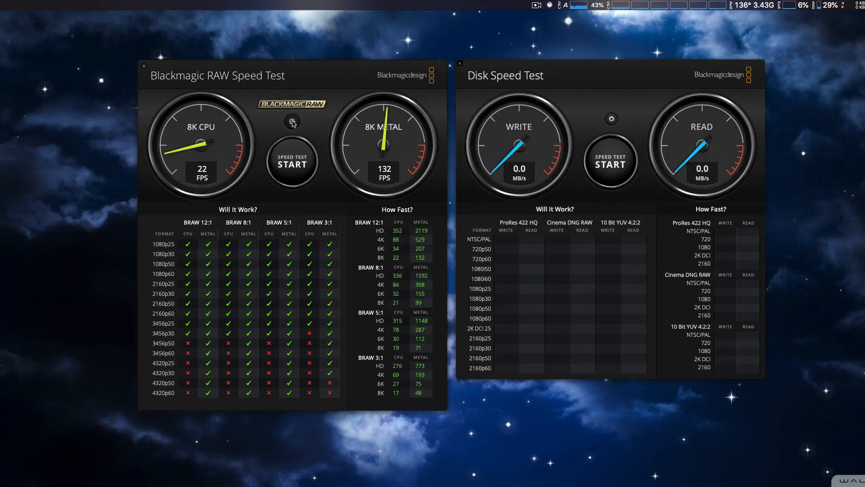
Step: Open and close the RAW test settings unchanged, then reopen the compression list showing 8K 12:1 checked
click(292, 121)
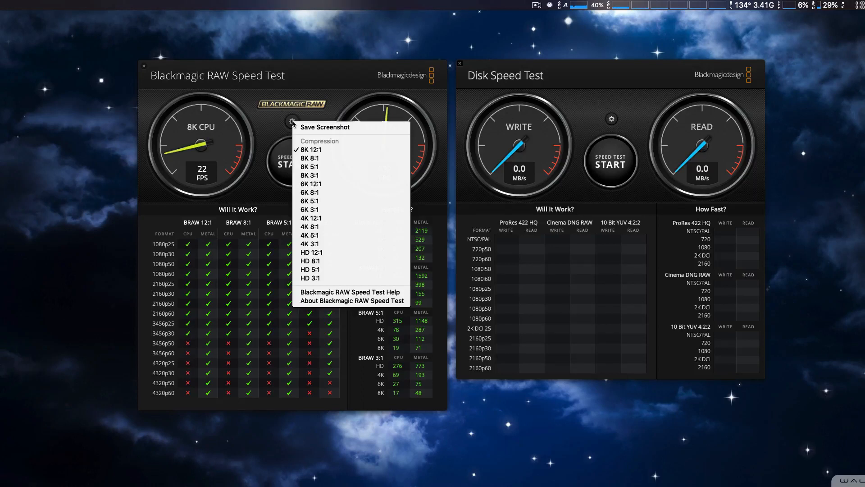
click(303, 77)
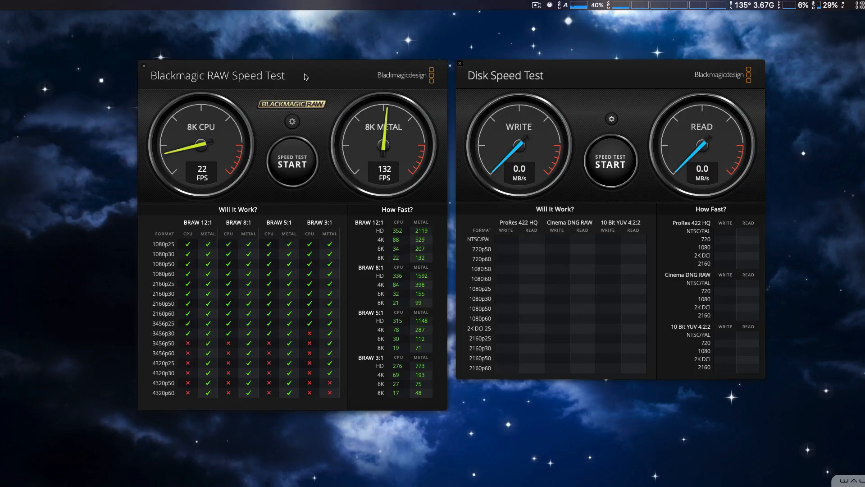
mouse_move(666, 71)
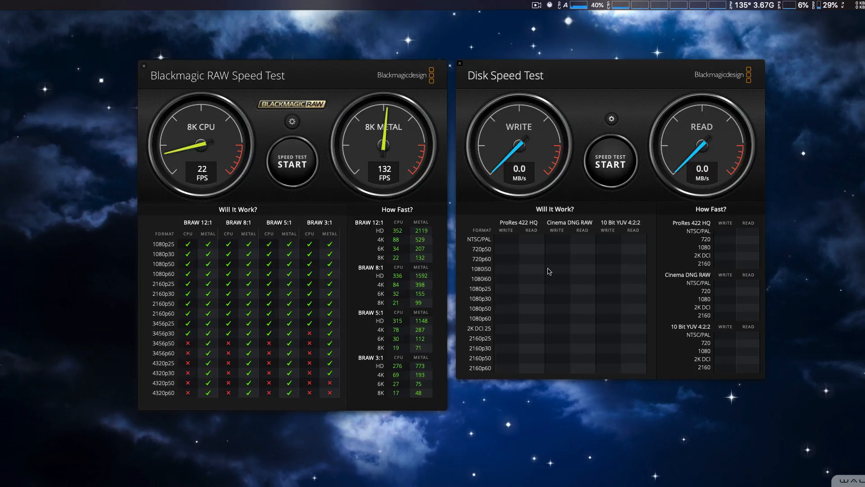
mouse_move(578, 264)
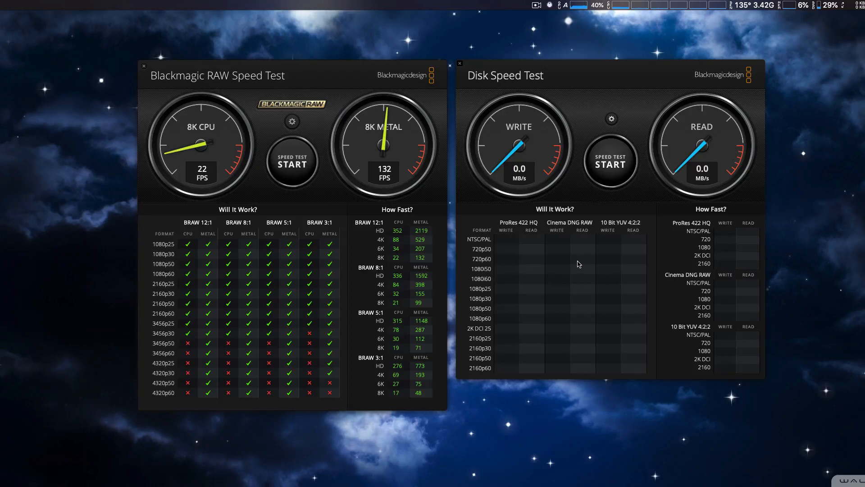
mouse_move(618, 270)
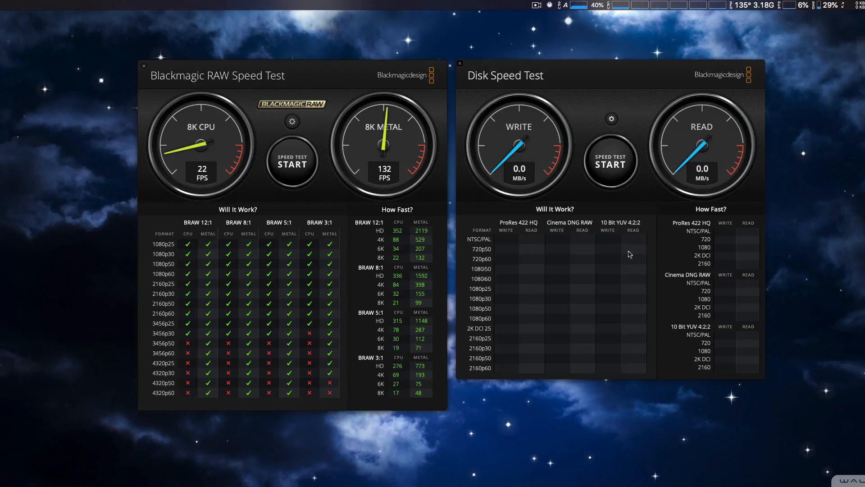
mouse_move(334, 75)
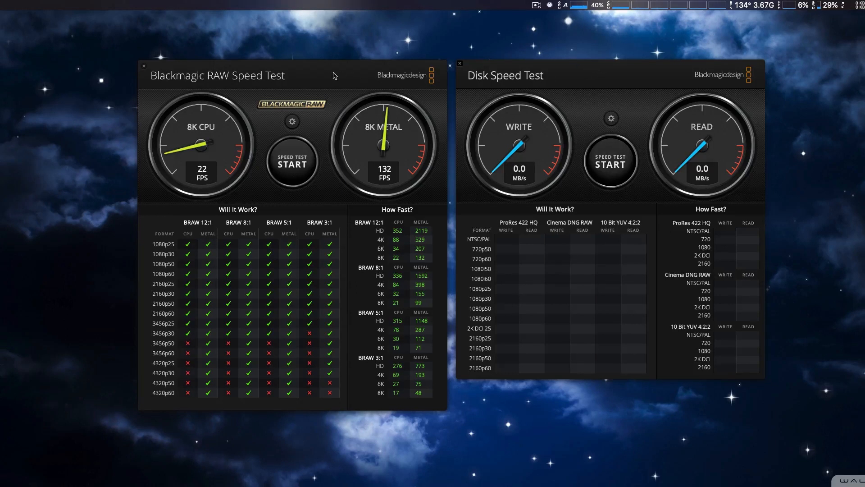
mouse_move(329, 74)
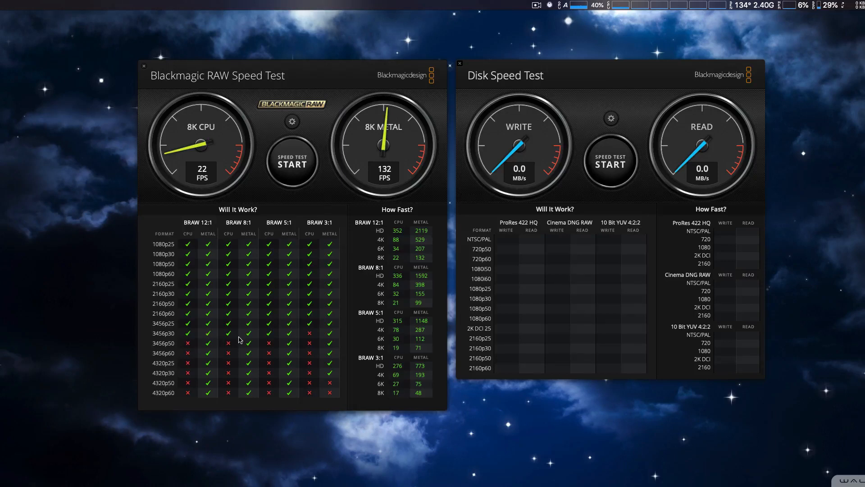
mouse_move(256, 347)
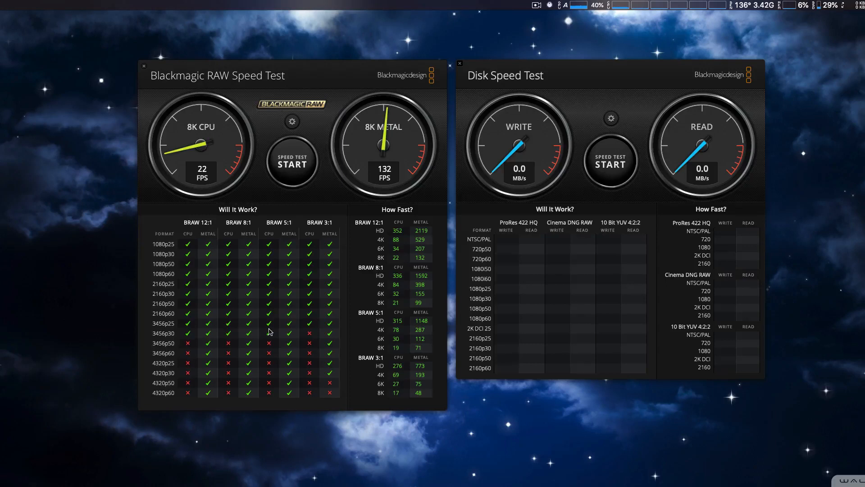
mouse_move(285, 333)
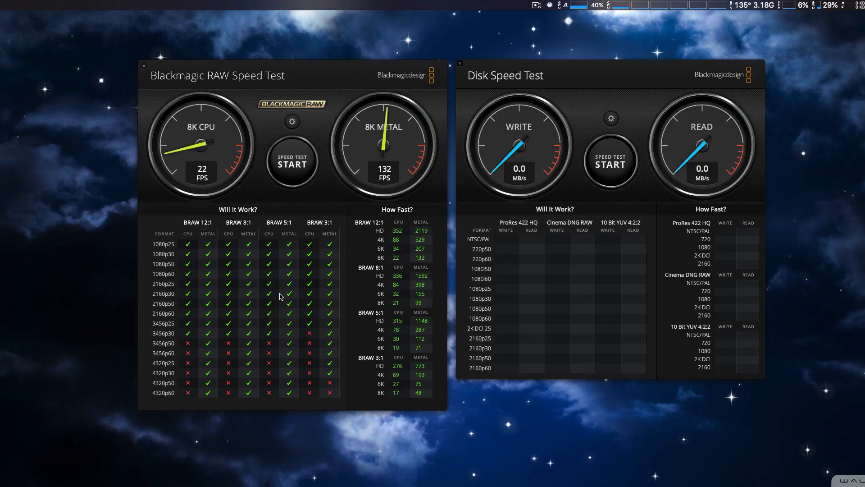
mouse_move(292, 122)
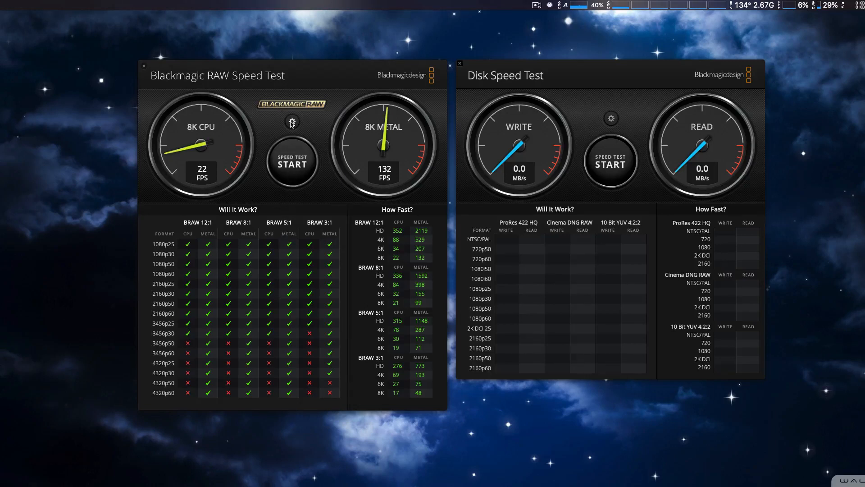
click(292, 121)
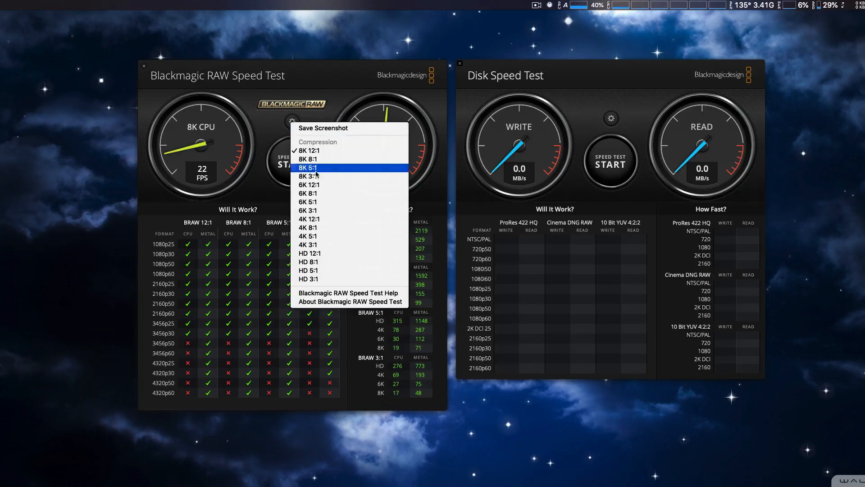